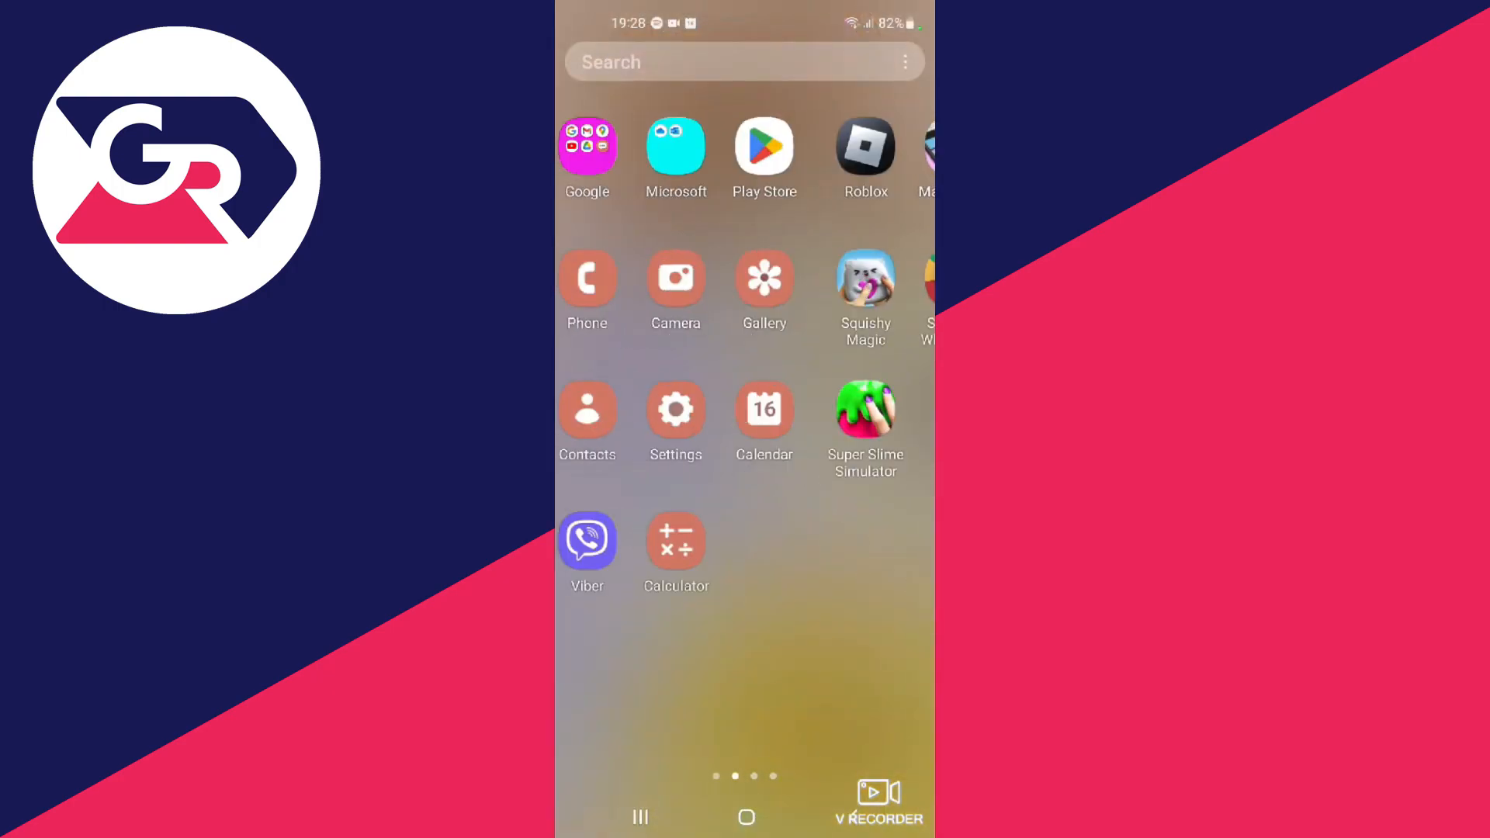
- Search Google Play Store for 'microsoft lens'
{"action": "left_click", "coordinate": [763, 147]}
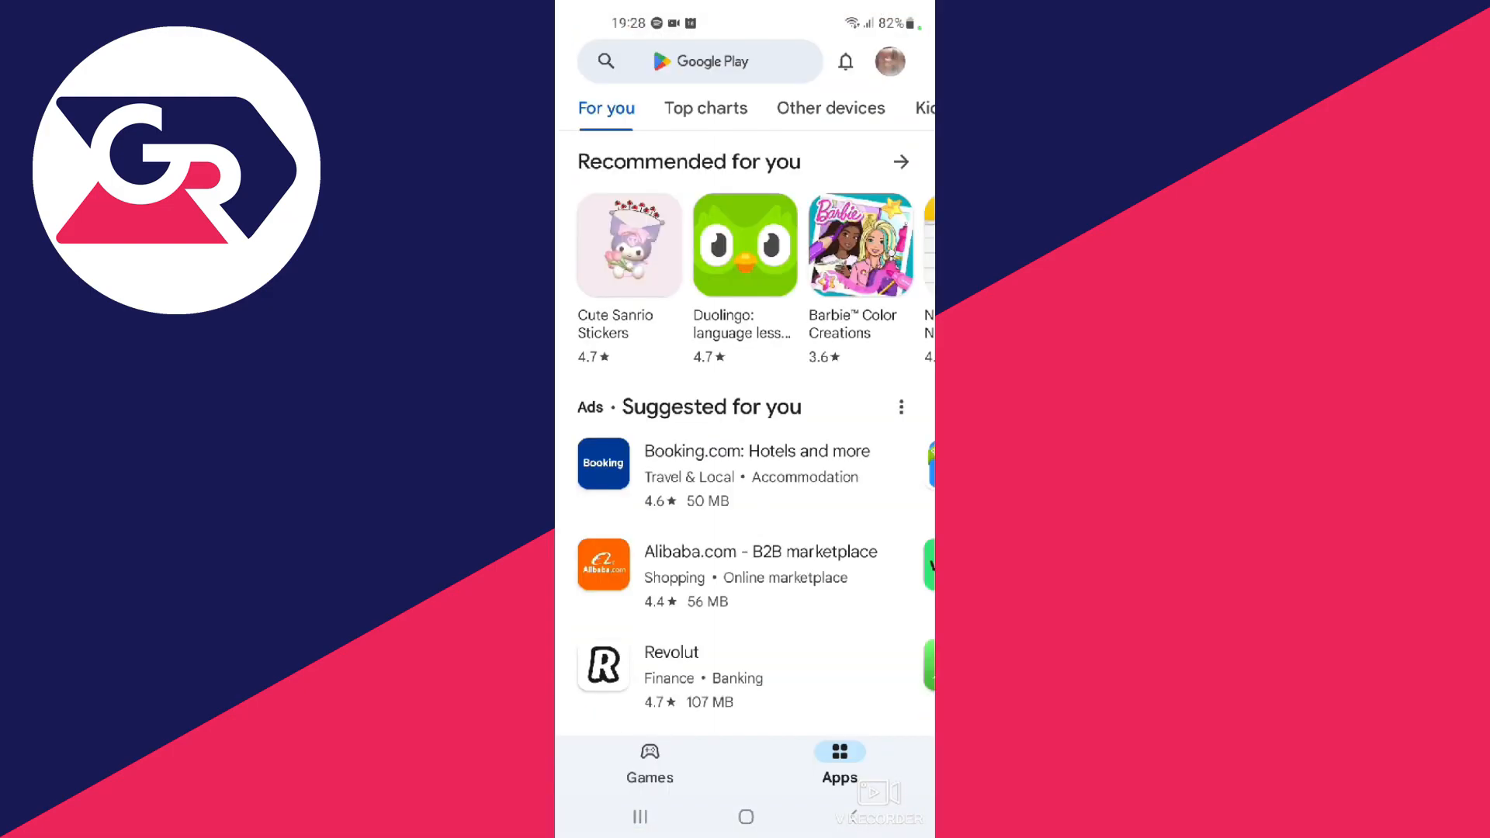
{"action": "left_click", "coordinate": [700, 61]}
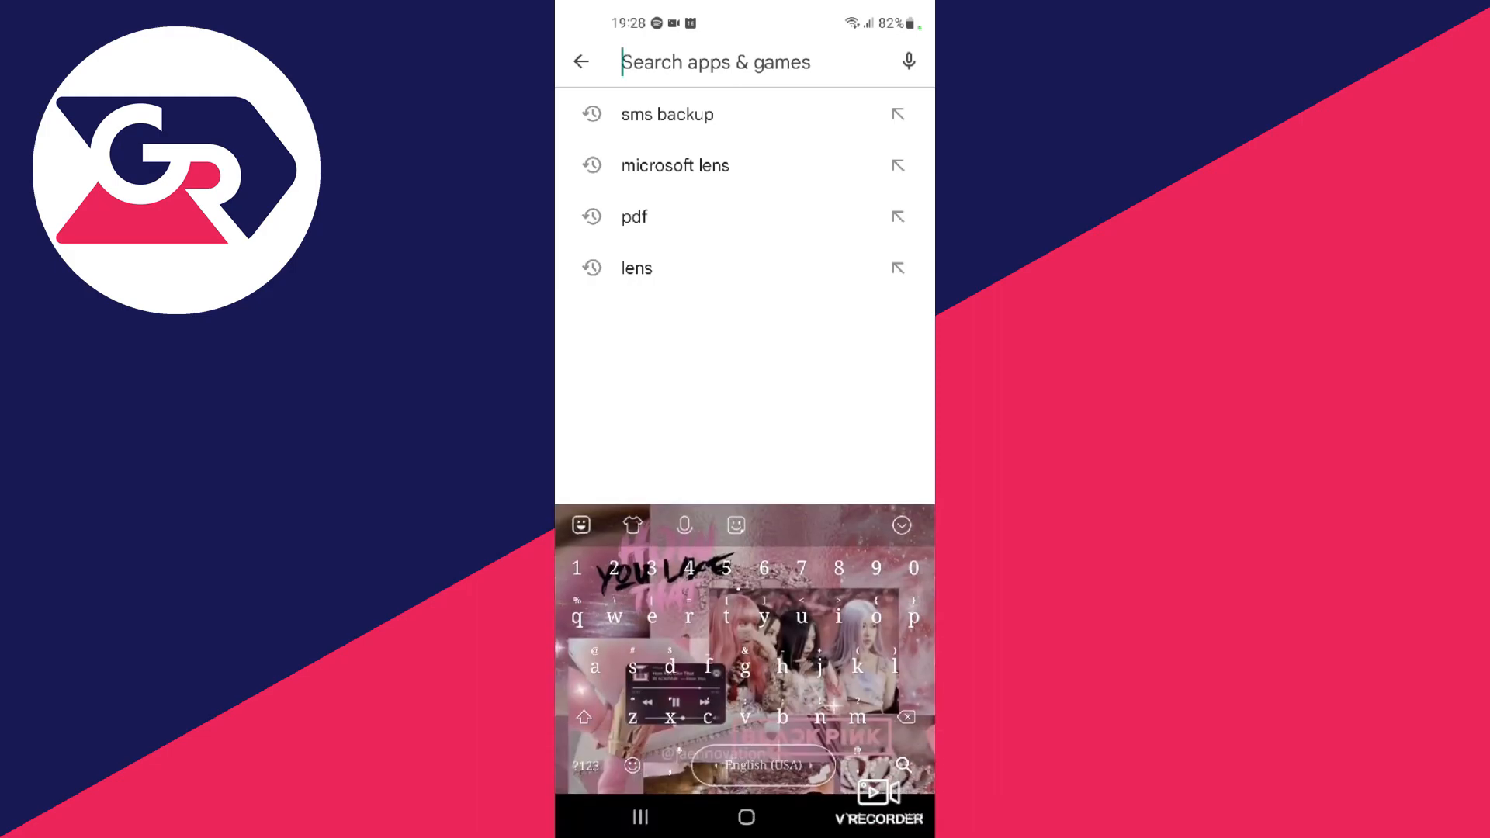
{"action": "type", "text": "microsoft lens"}
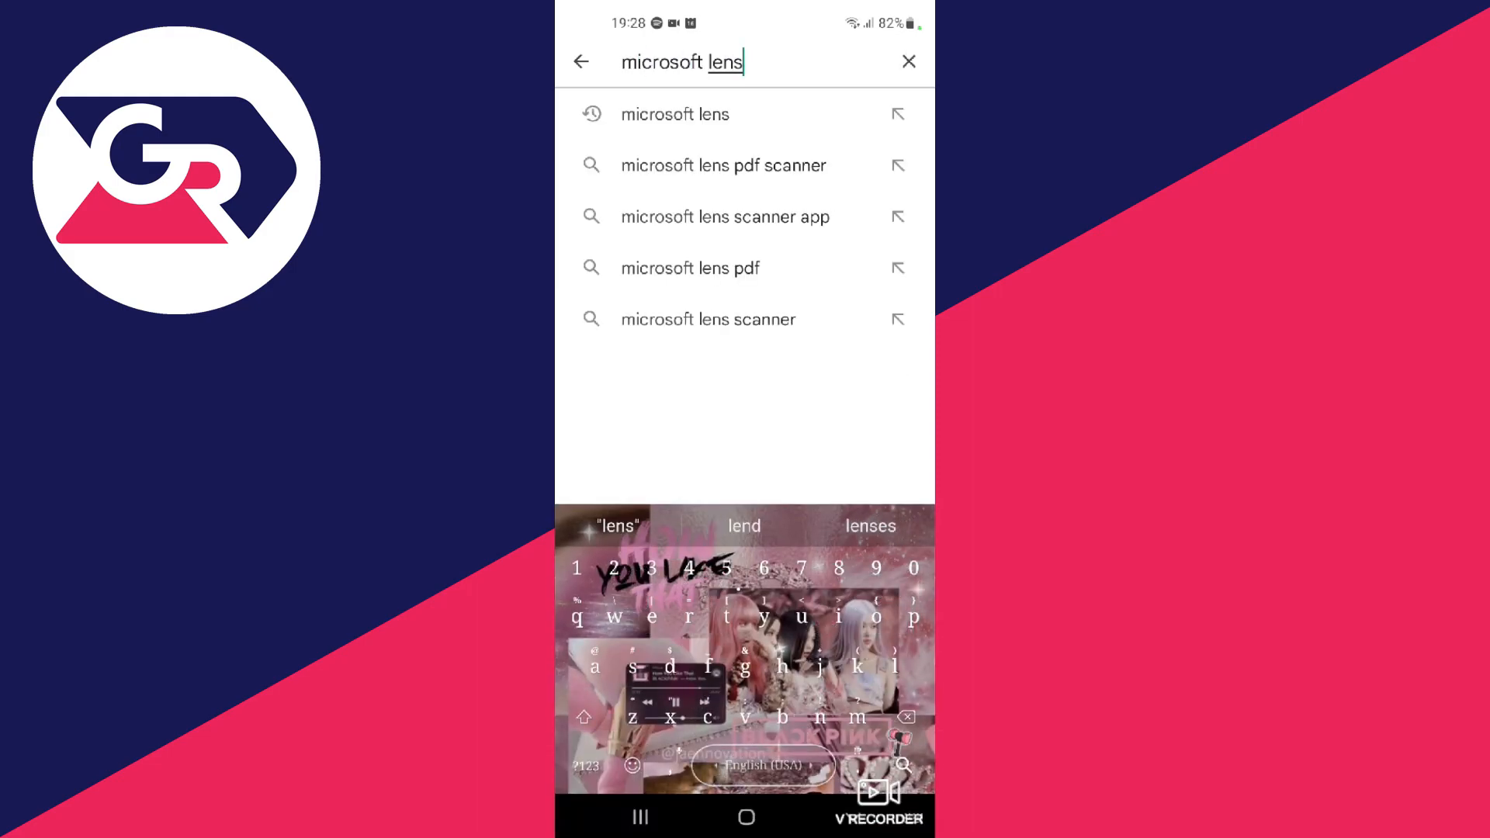
{"action": "left_click", "coordinate": [674, 114]}
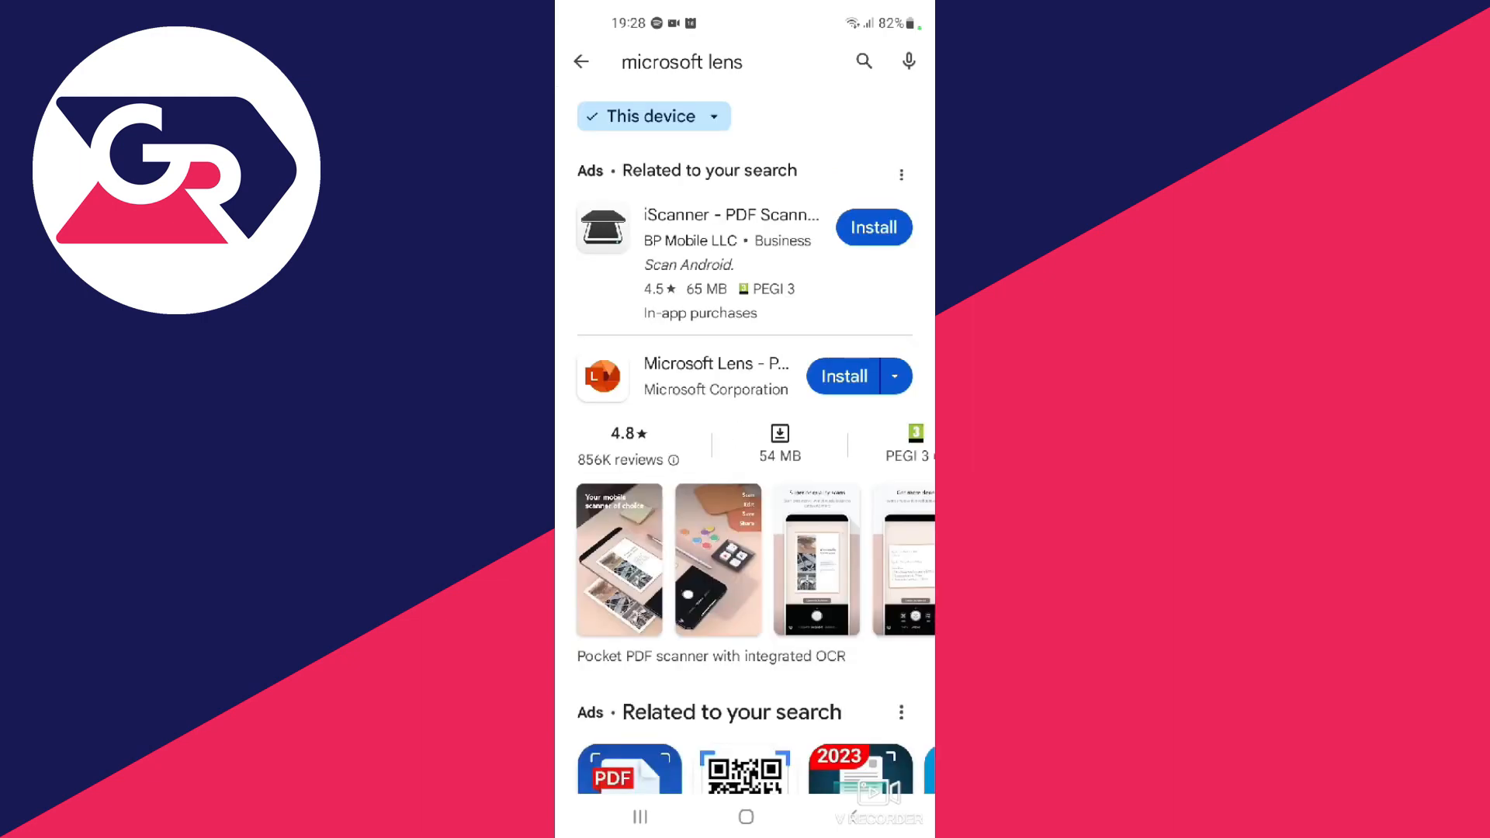
- Install Microsoft Lens - PDF Scanner from its store page
{"action": "left_click", "coordinate": [714, 375]}
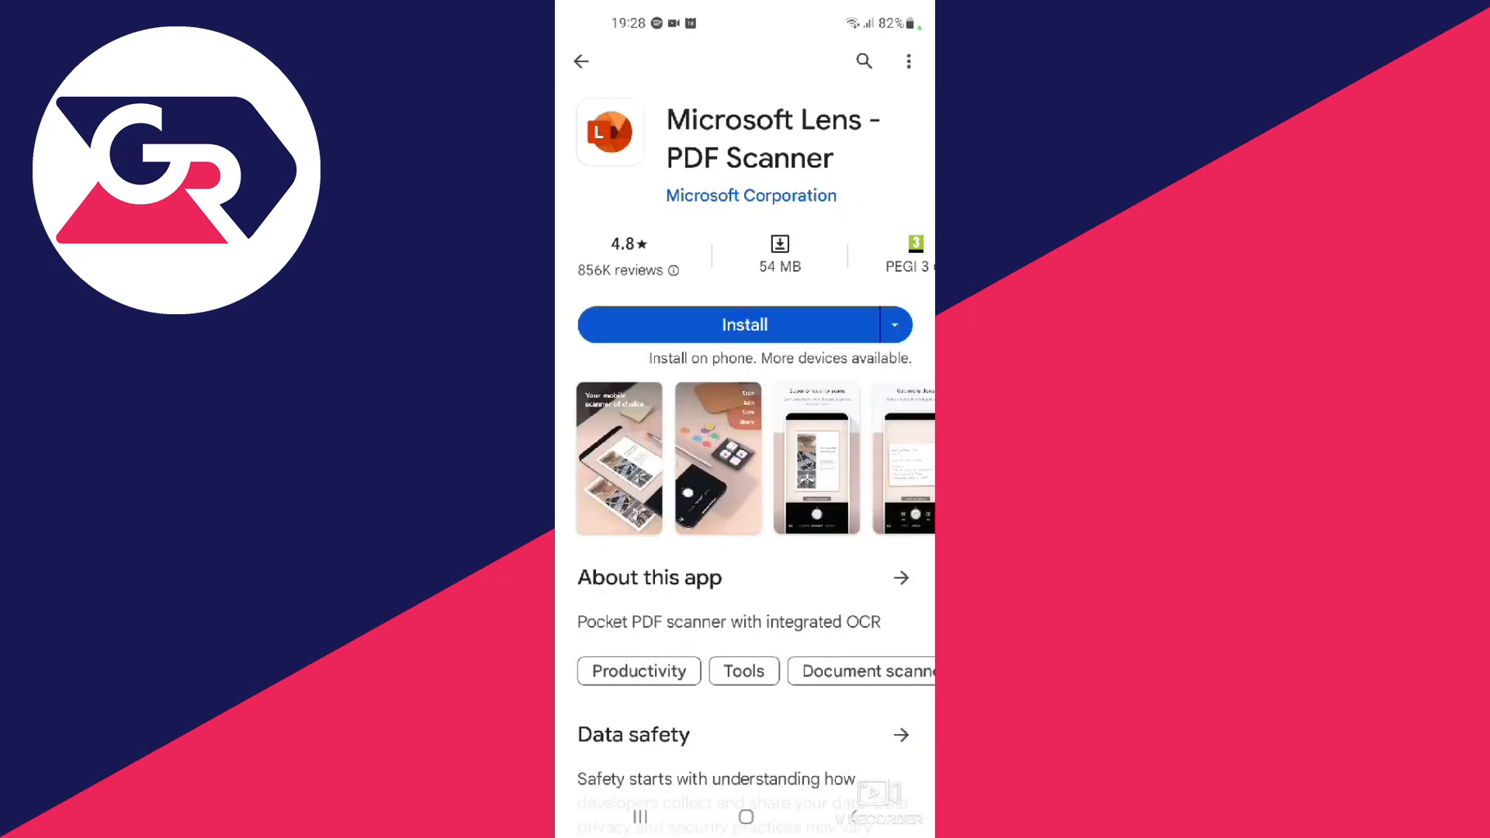
{"action": "left_click", "coordinate": [745, 324]}
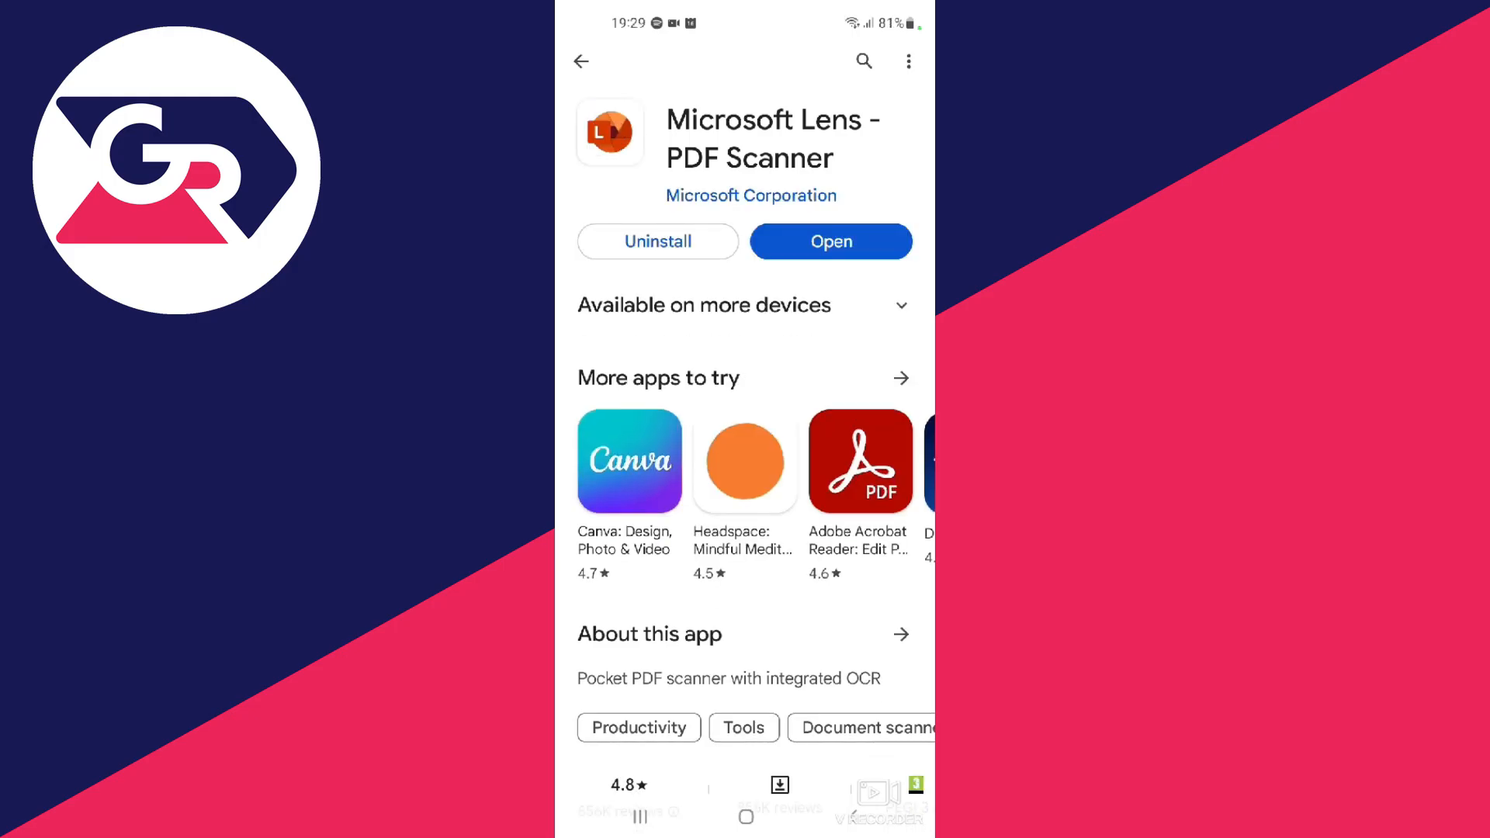
- Launch the Lens app from the last home screen page
{"action": "left_click", "coordinate": [746, 816]}
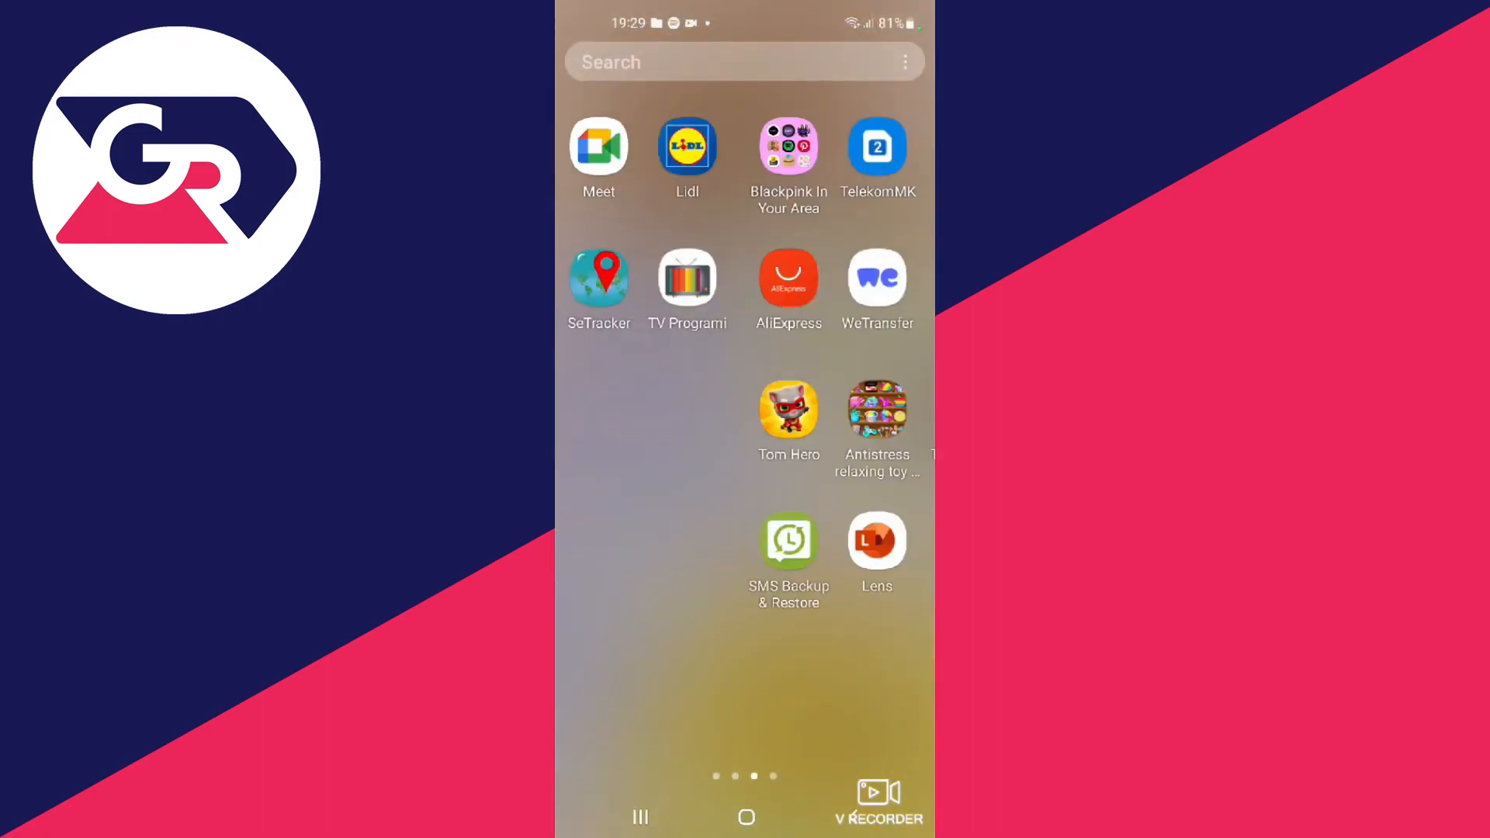
{"action": "scroll", "scroll_direction": "left", "scroll_amount": 3}
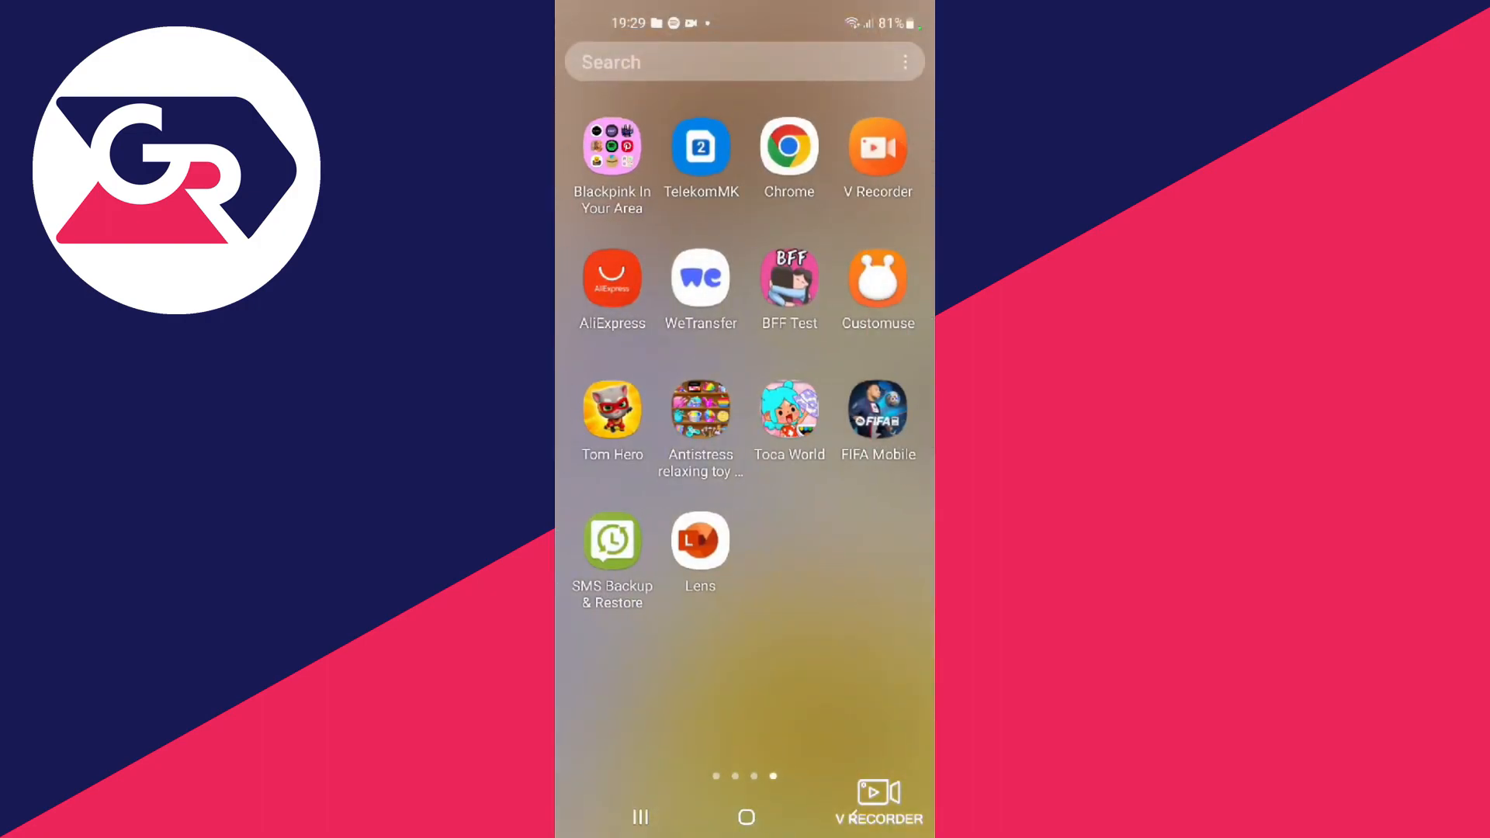
{"action": "left_click", "coordinate": [700, 548]}
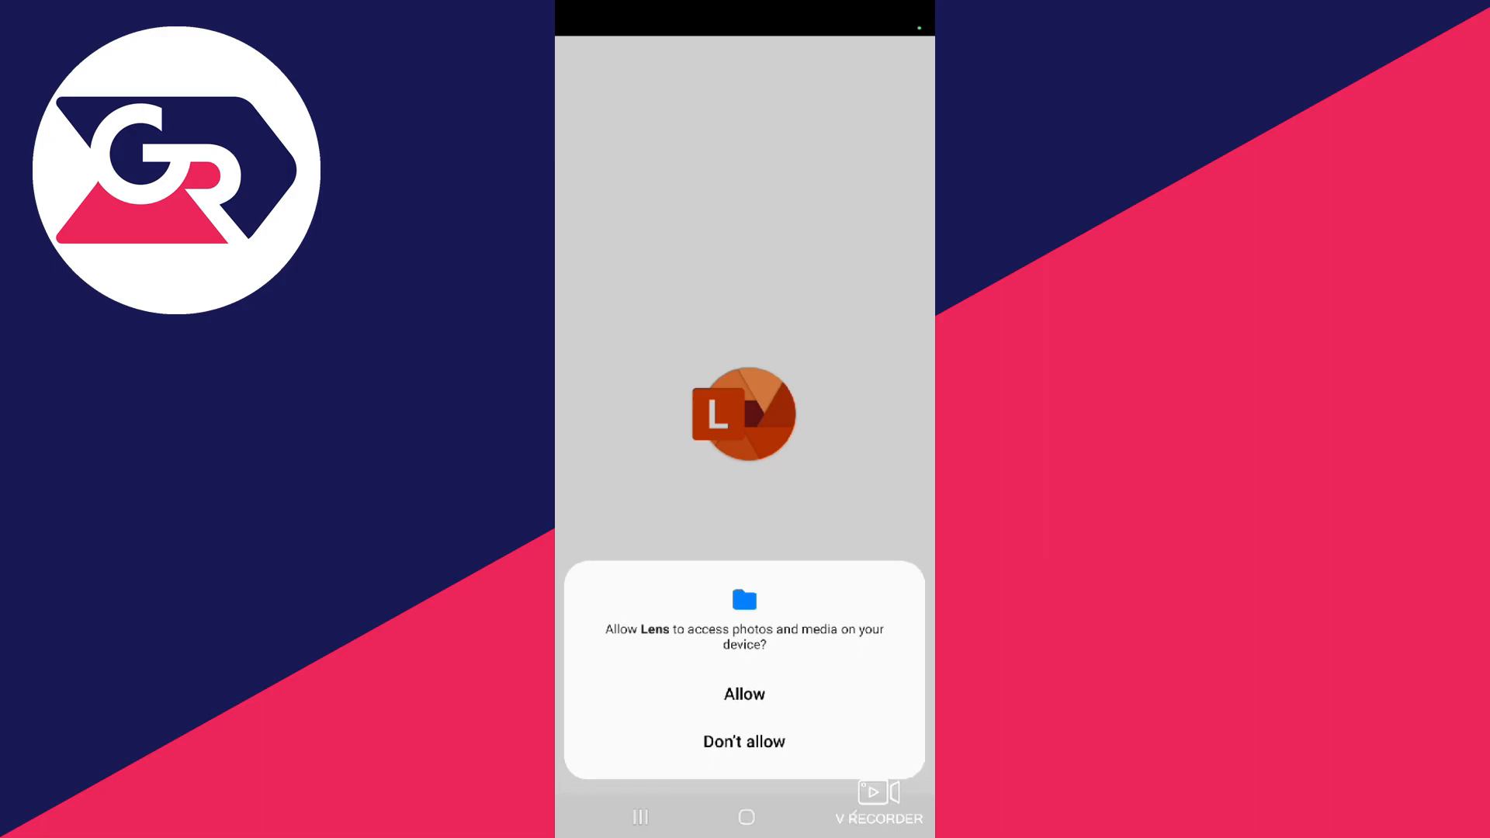
- Allow photo/media access, start scanning and dismiss the privacy notices
{"action": "left_click", "coordinate": [743, 693]}
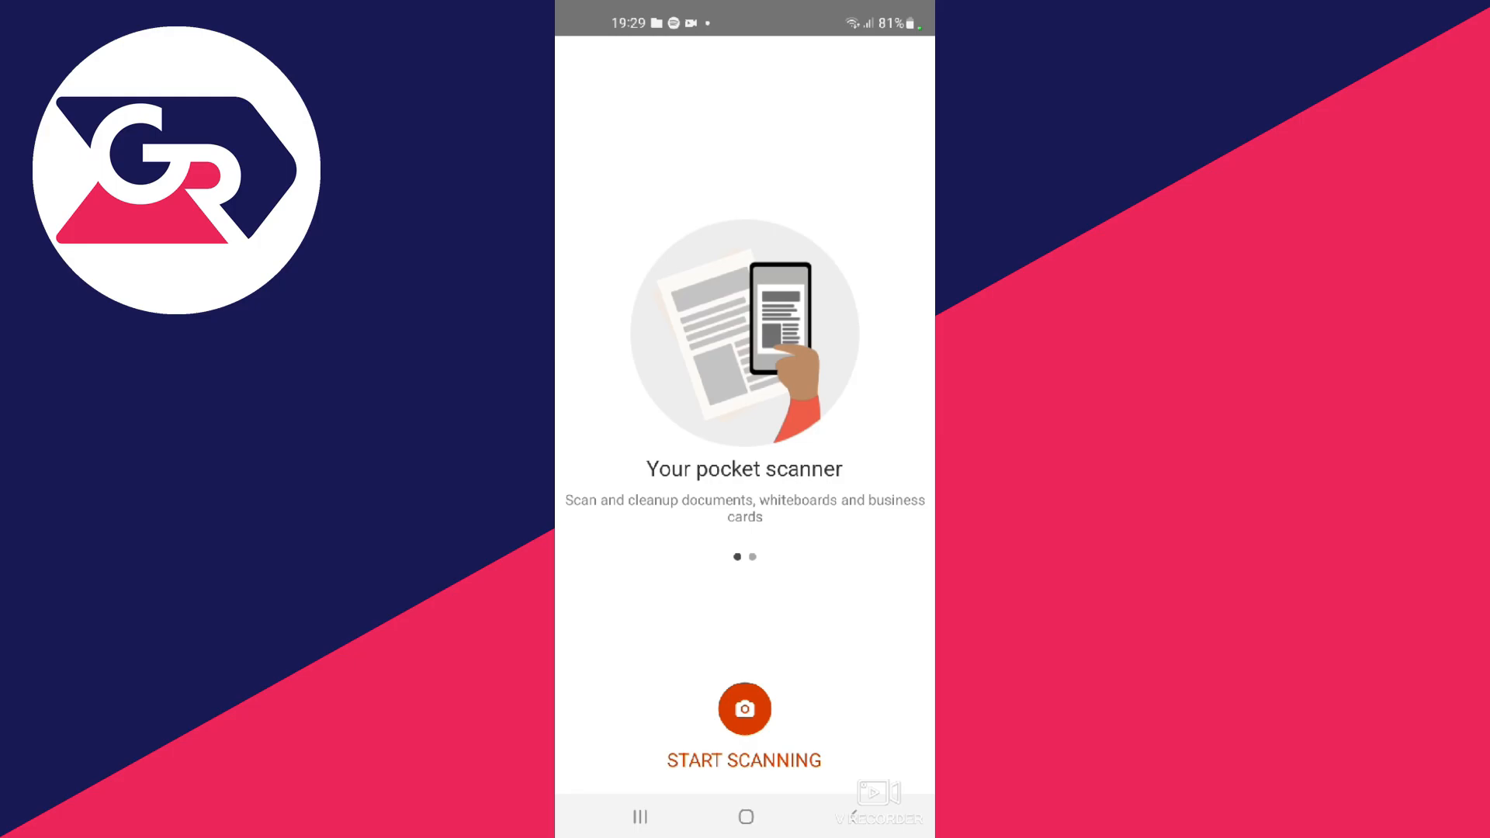
{"action": "left_click", "coordinate": [743, 731]}
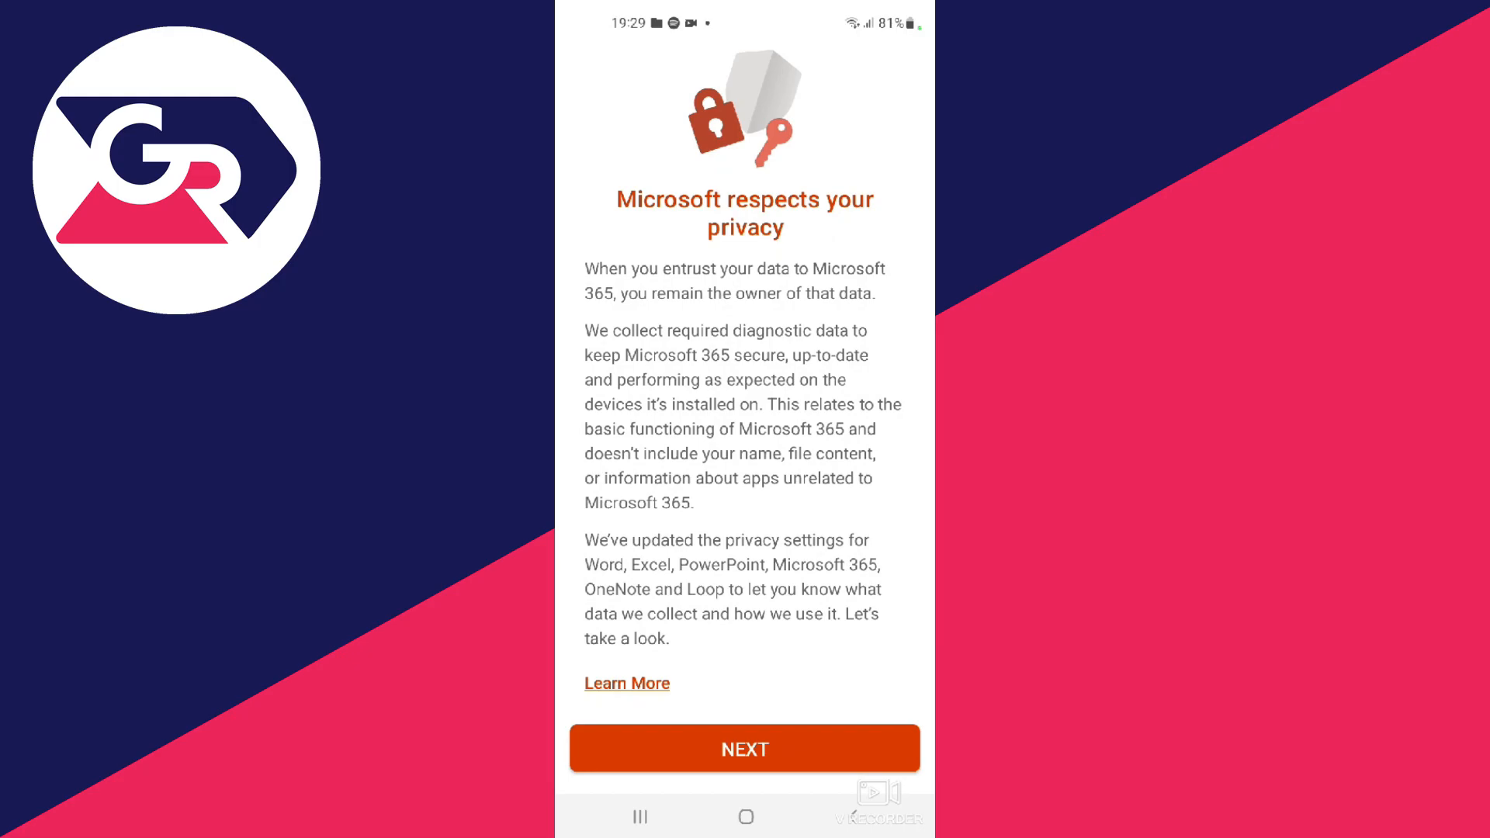
{"action": "left_click", "coordinate": [744, 748]}
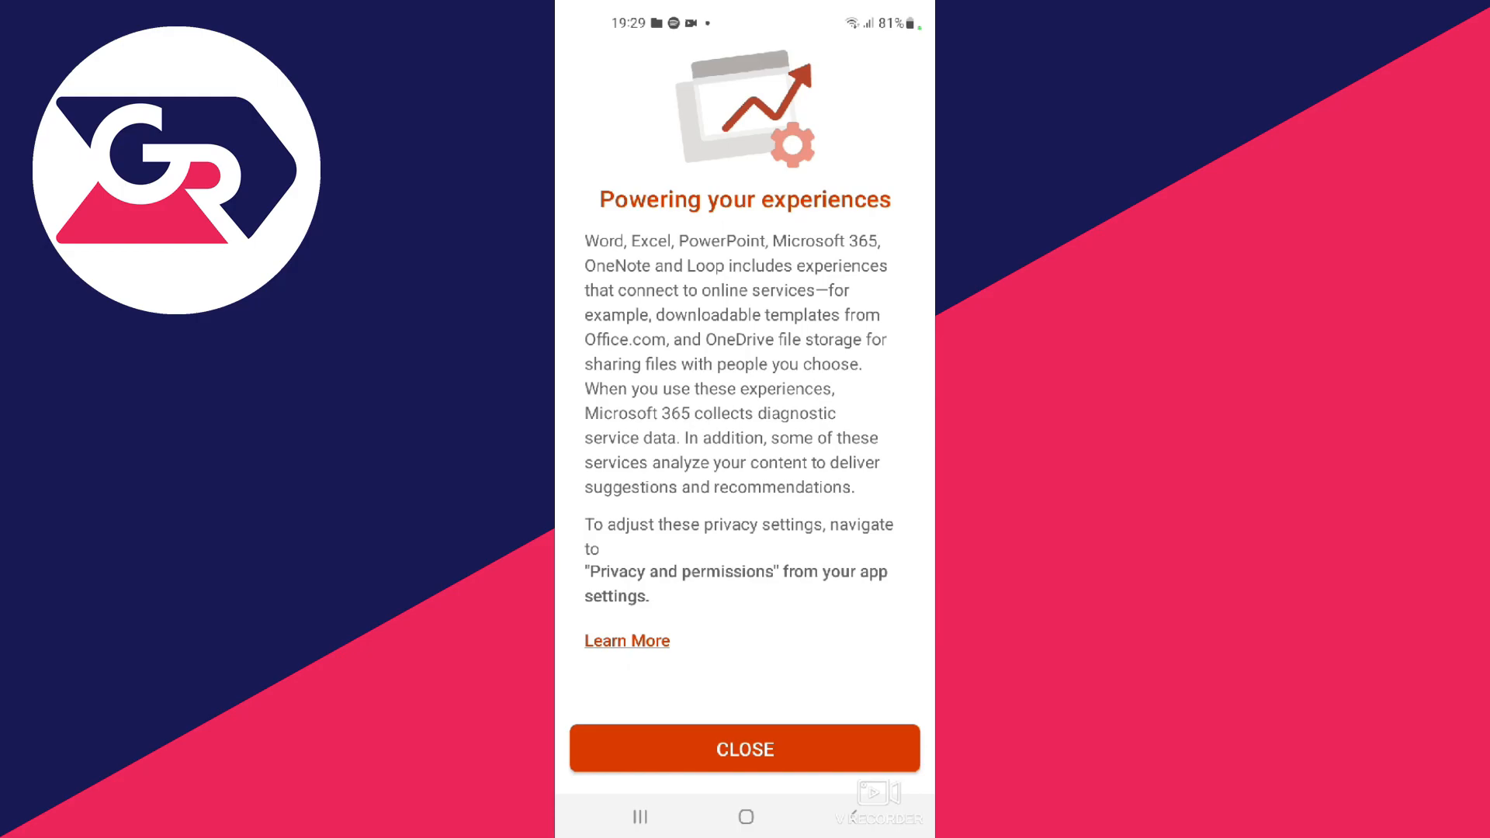
{"action": "left_click", "coordinate": [743, 748]}
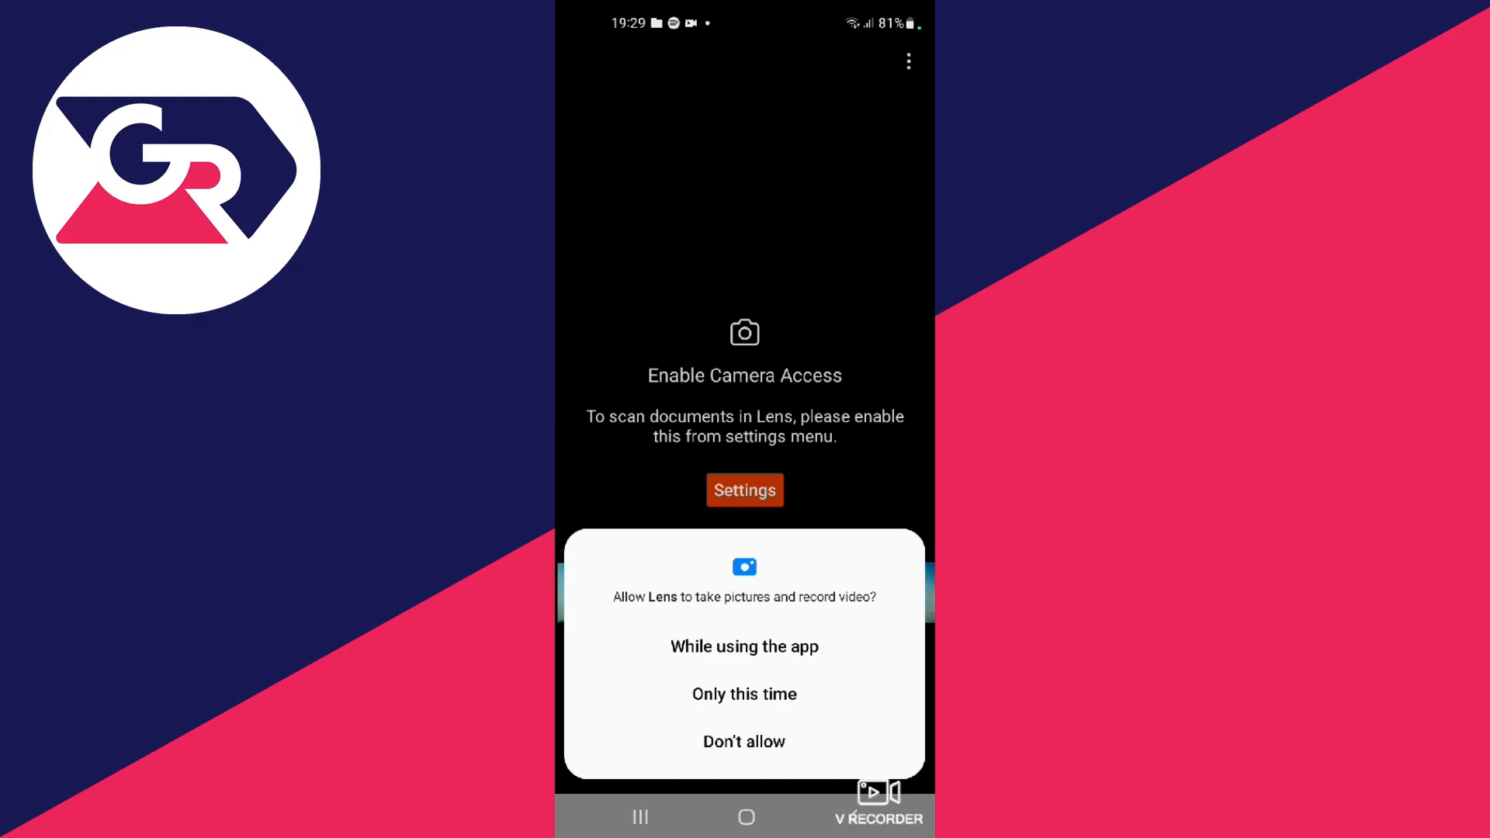
- Grant camera use and import the earlier desktop-screen photo from the gallery strip
{"action": "left_click", "coordinate": [743, 645]}
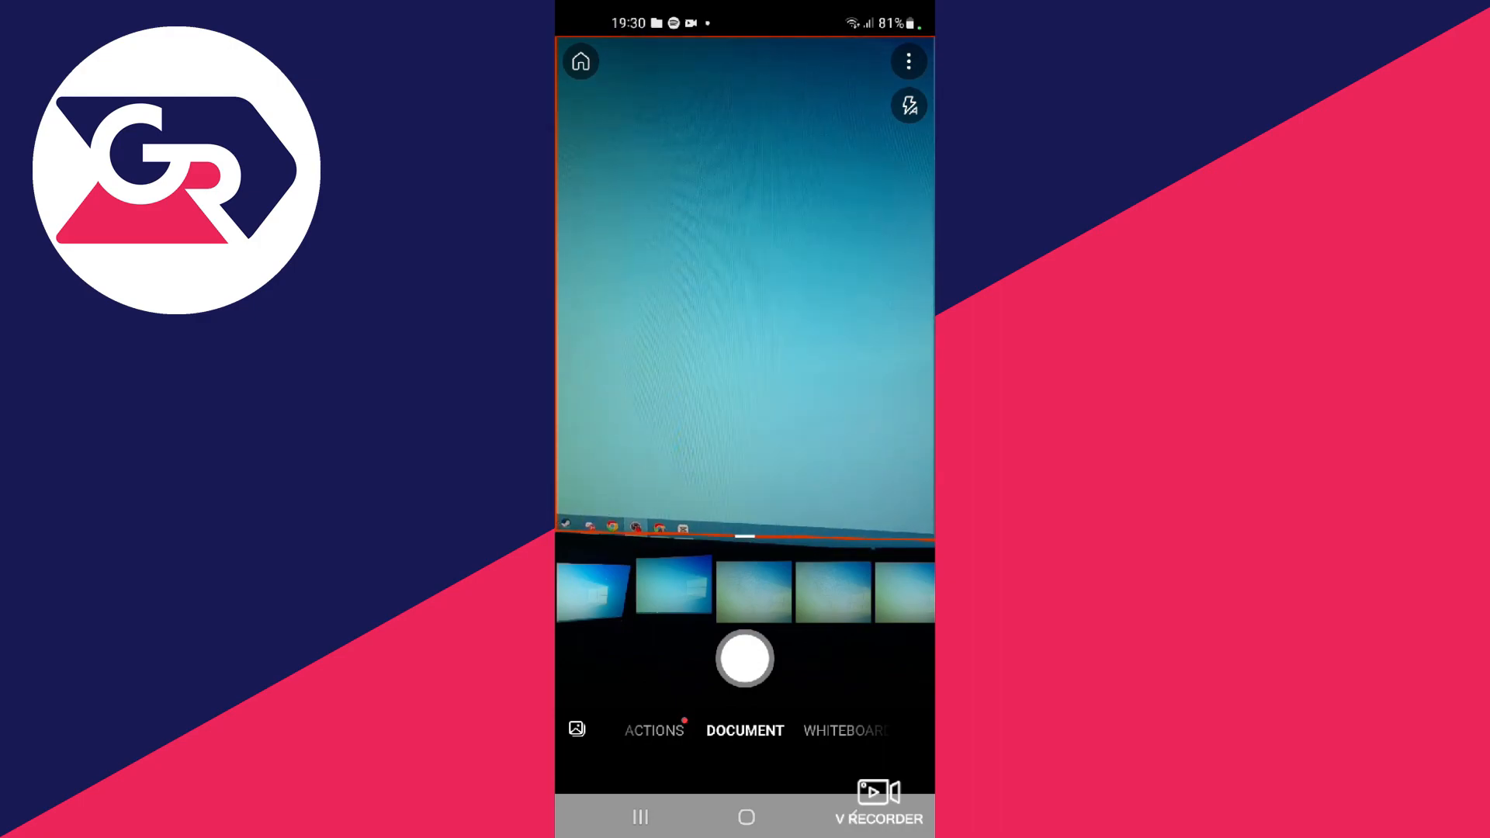
{"action": "left_click", "coordinate": [743, 657]}
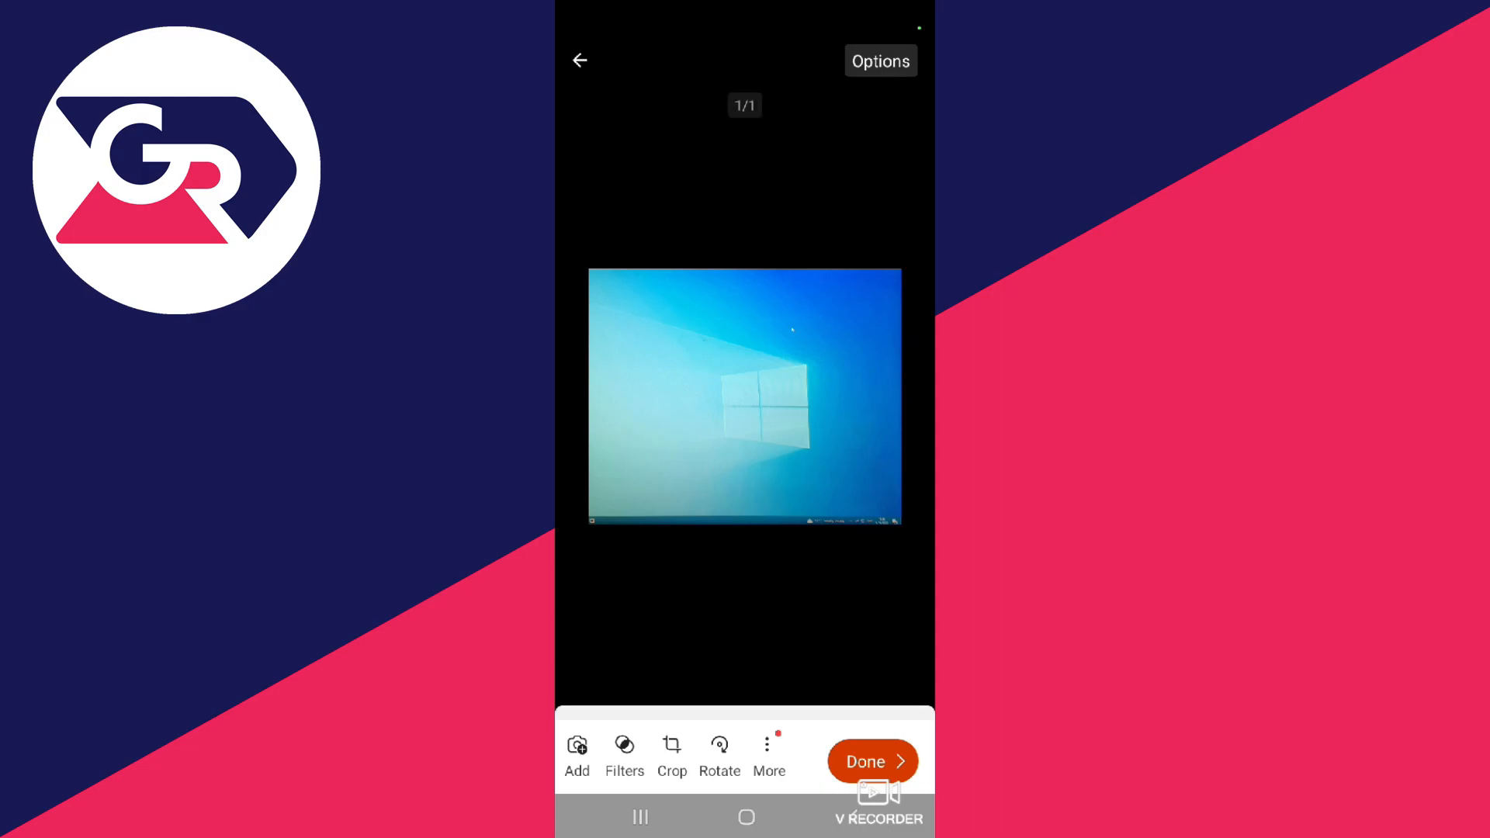
- Save the scan as PDF only, without a Gallery copy, and return home
{"action": "left_click", "coordinate": [869, 760]}
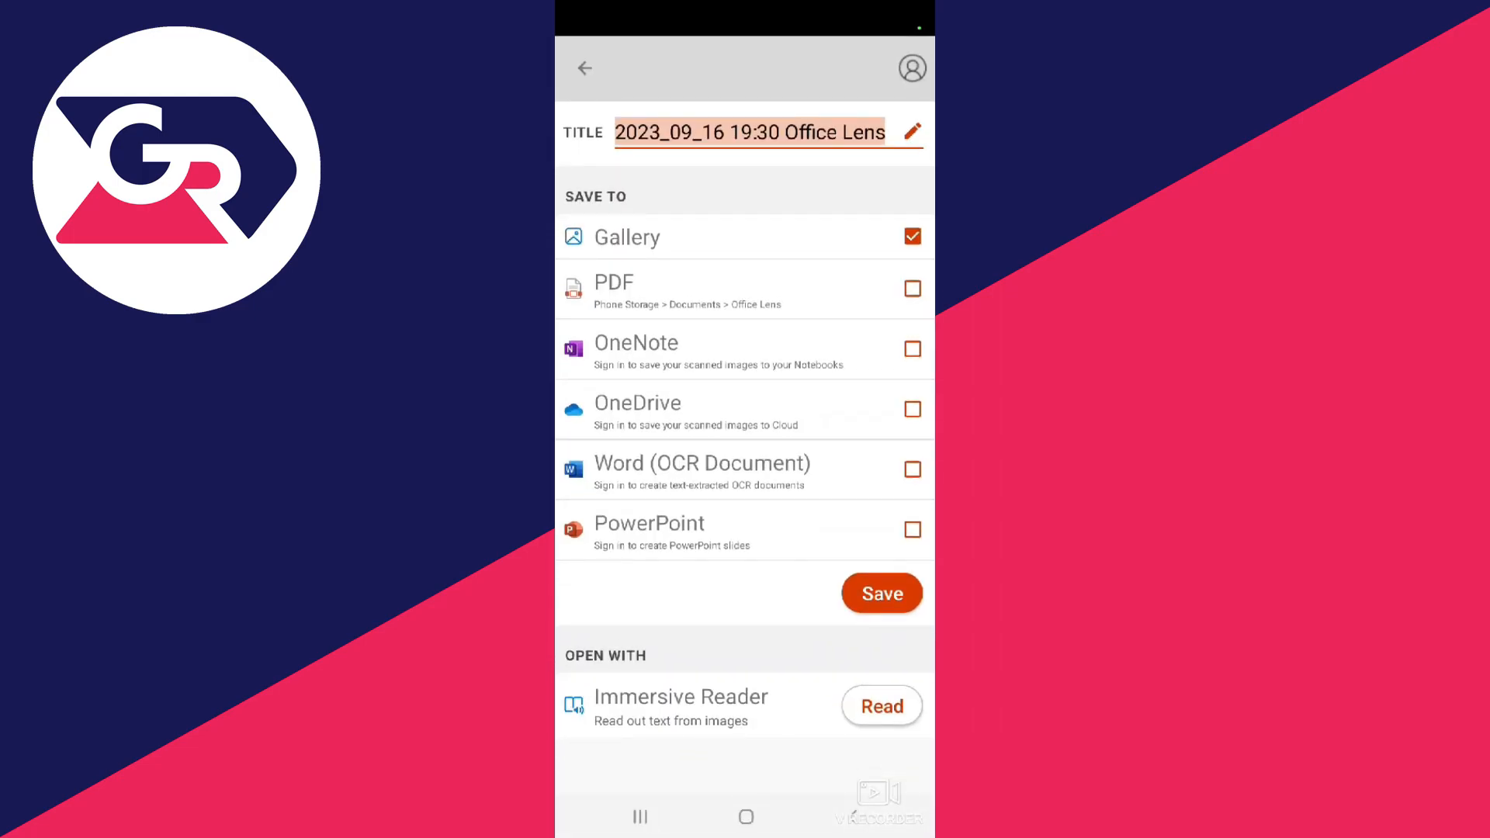
{"action": "left_click", "coordinate": [911, 289]}
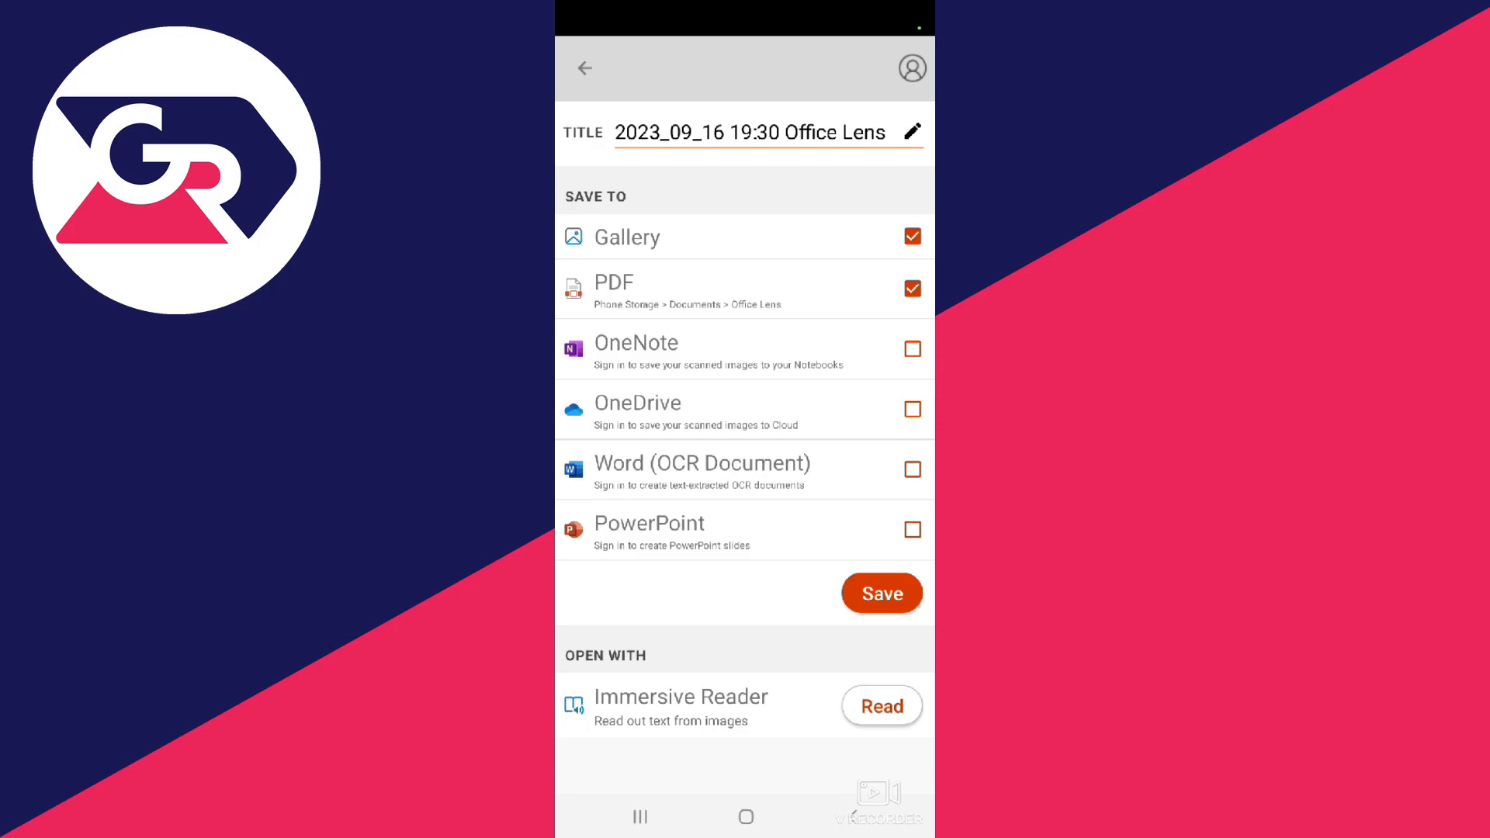
{"action": "left_click", "coordinate": [911, 236]}
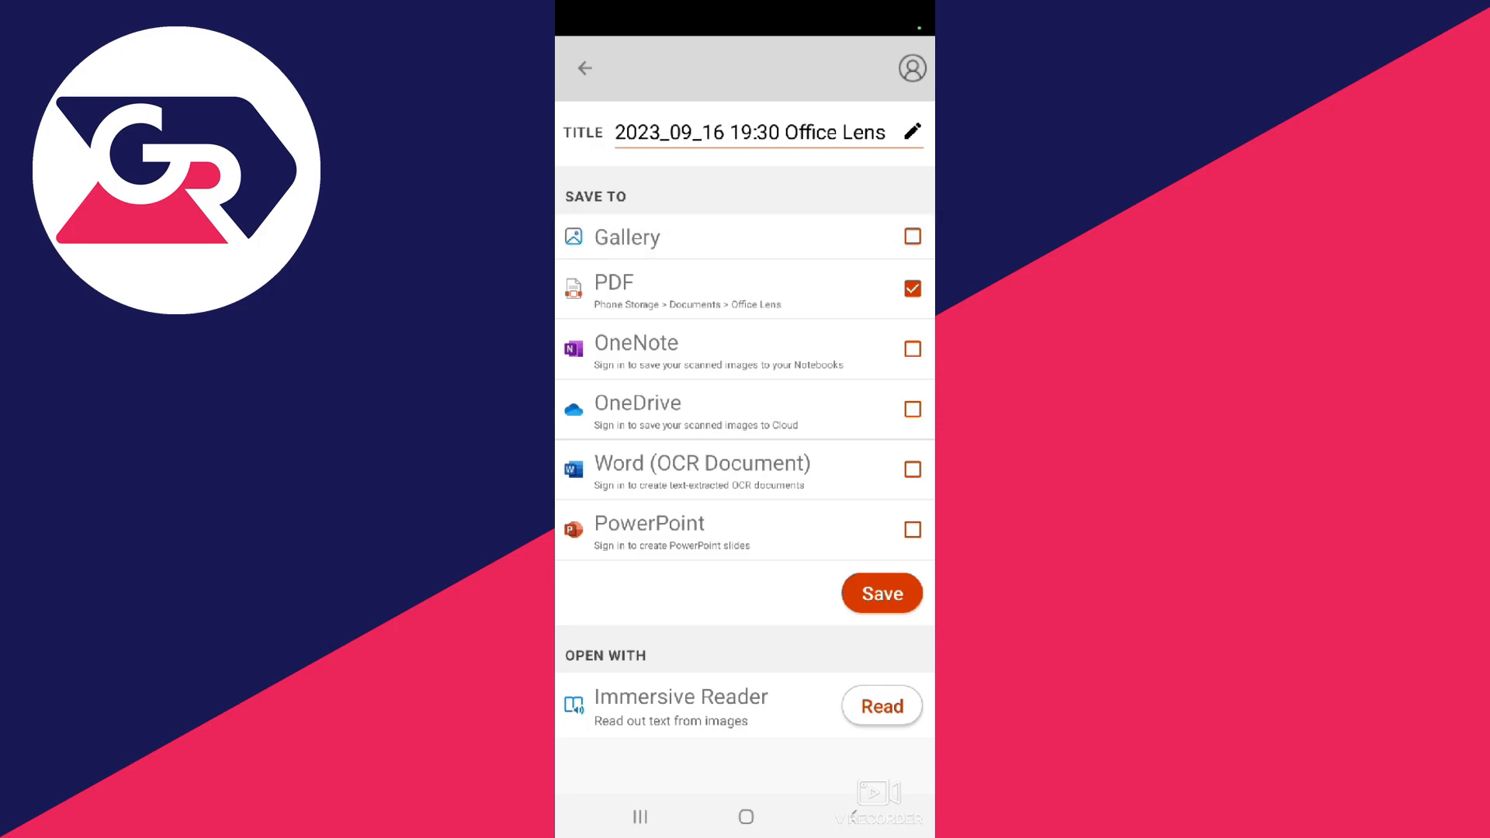
{"action": "left_click", "coordinate": [880, 592]}
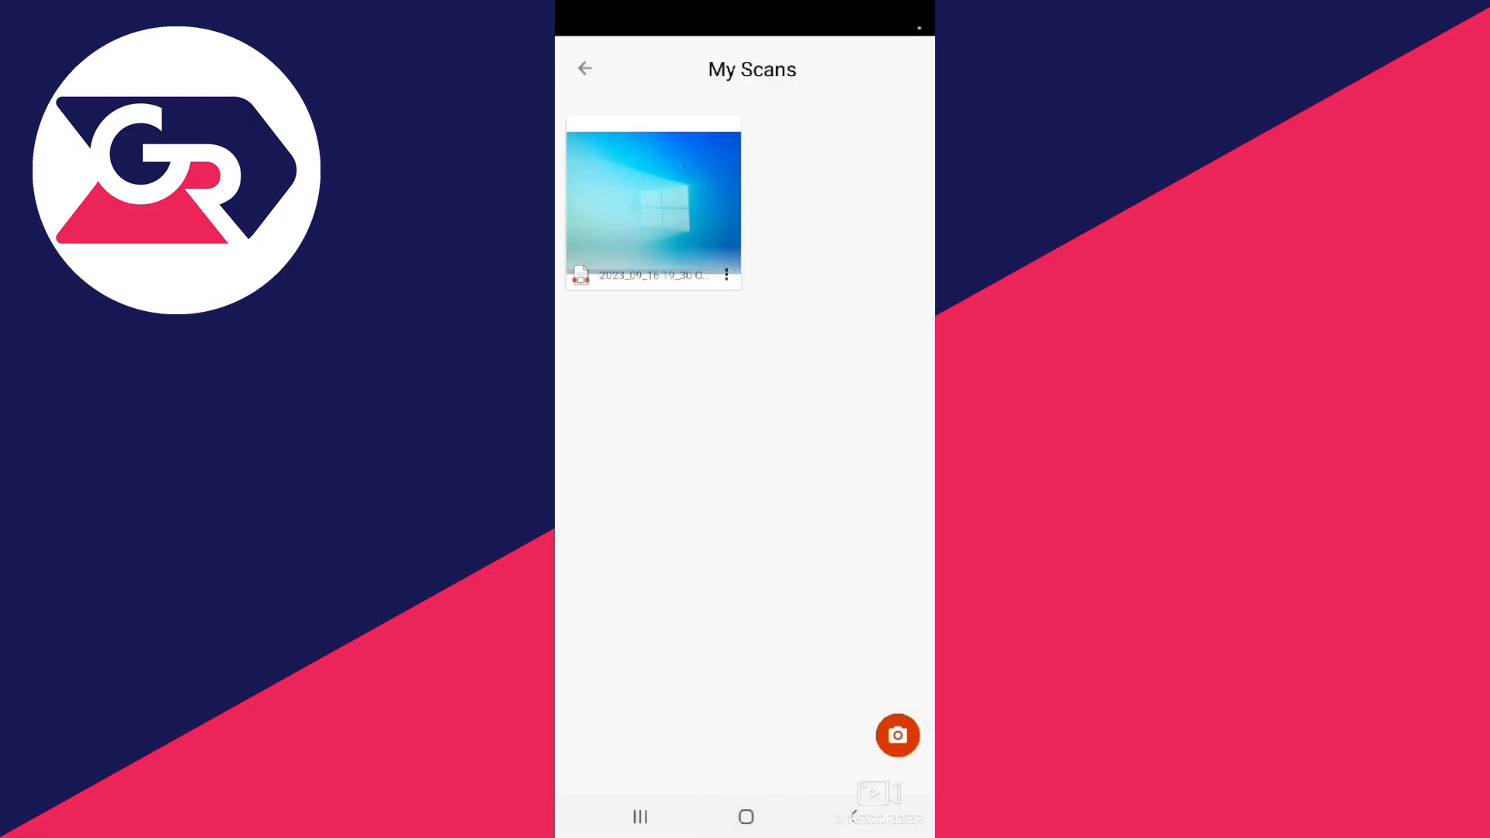
{"action": "left_click", "coordinate": [747, 816]}
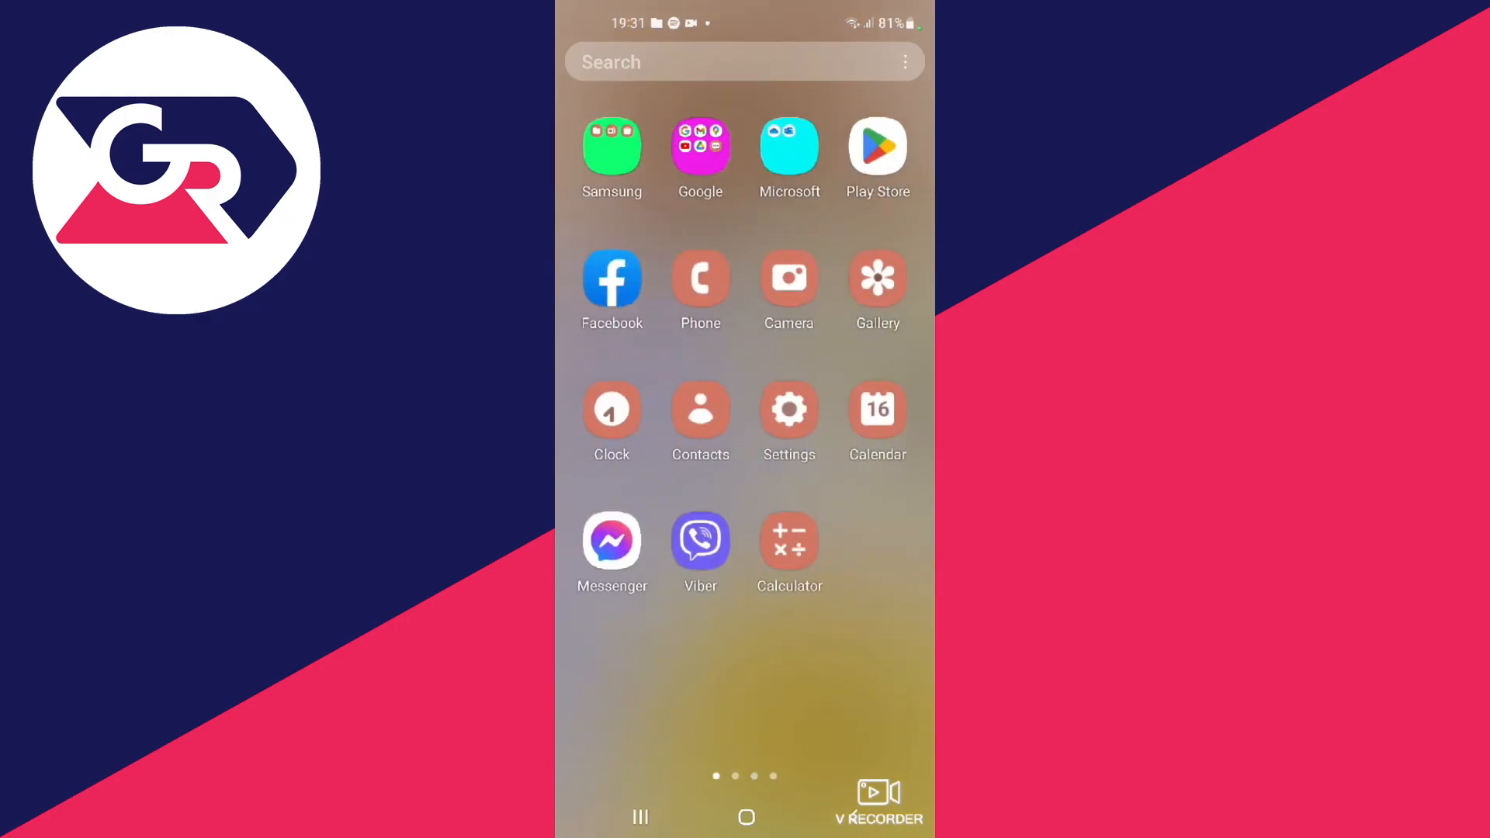
- Show the Documents category in My Files with 2023_09_16 19_30 Office Lens.pdf on top
{"action": "left_click", "coordinate": [611, 147]}
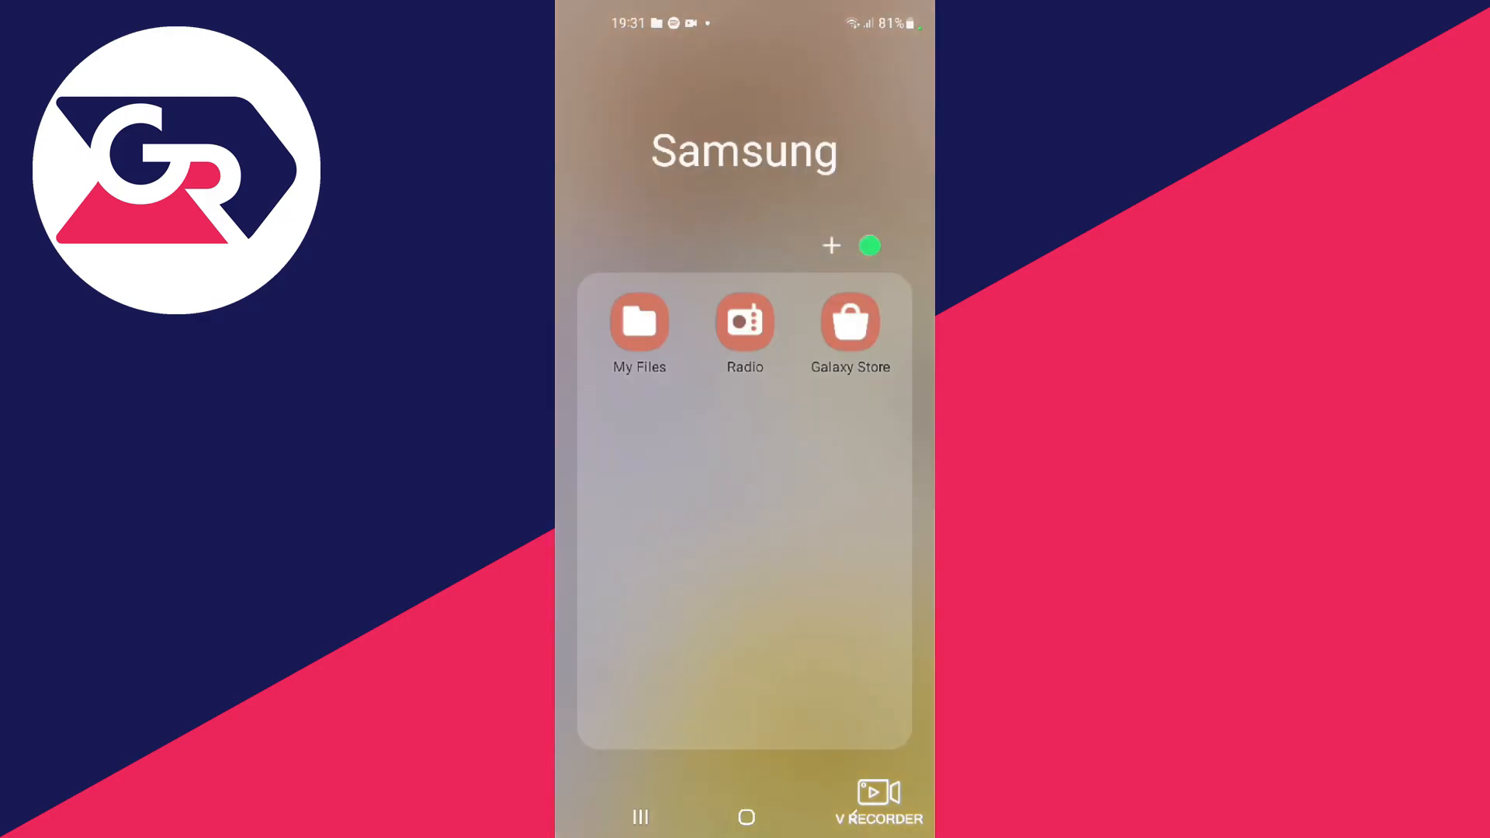
{"action": "left_click", "coordinate": [637, 320]}
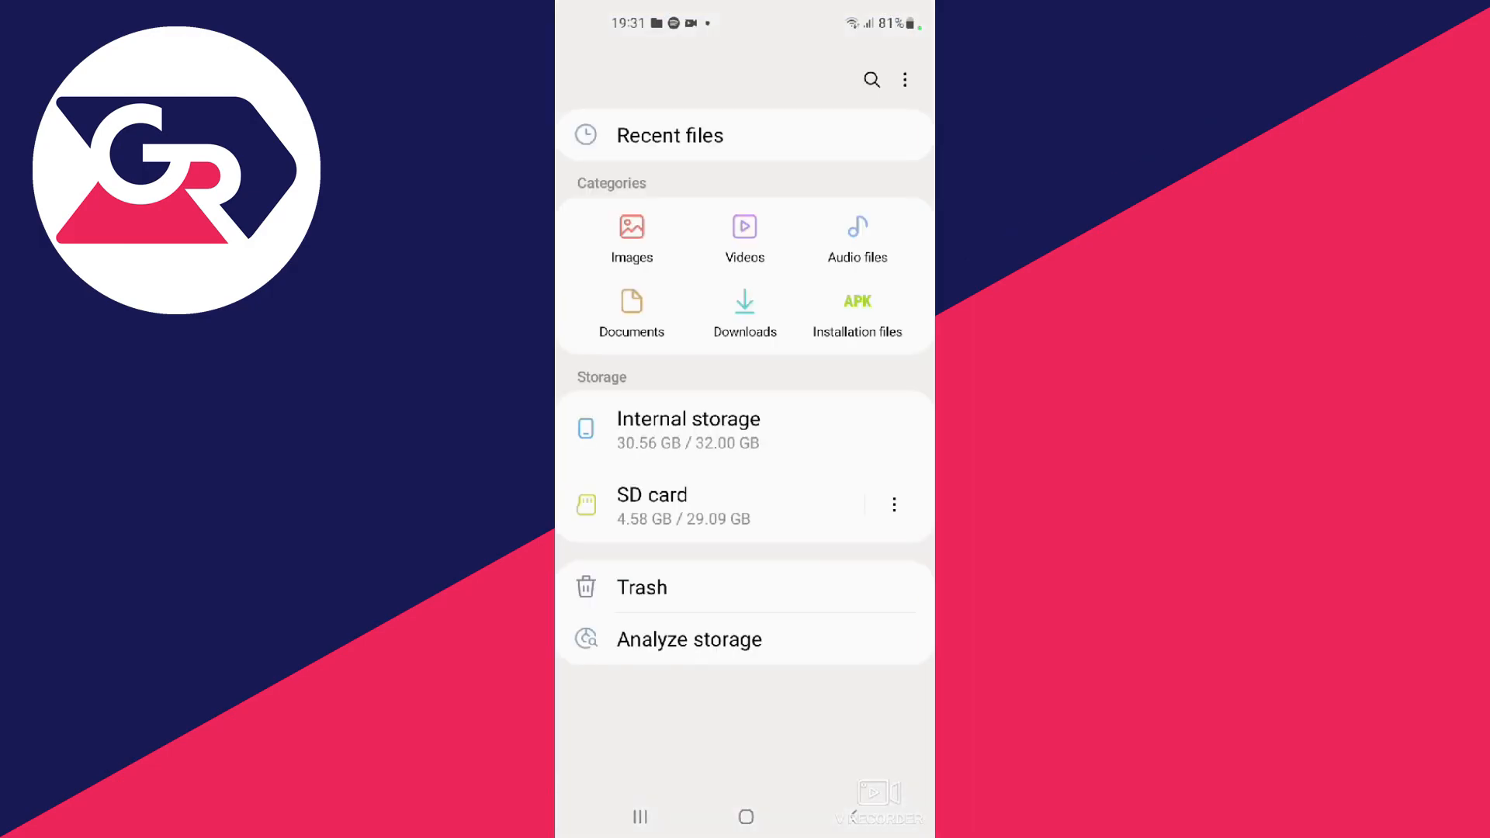
{"action": "left_click", "coordinate": [631, 312]}
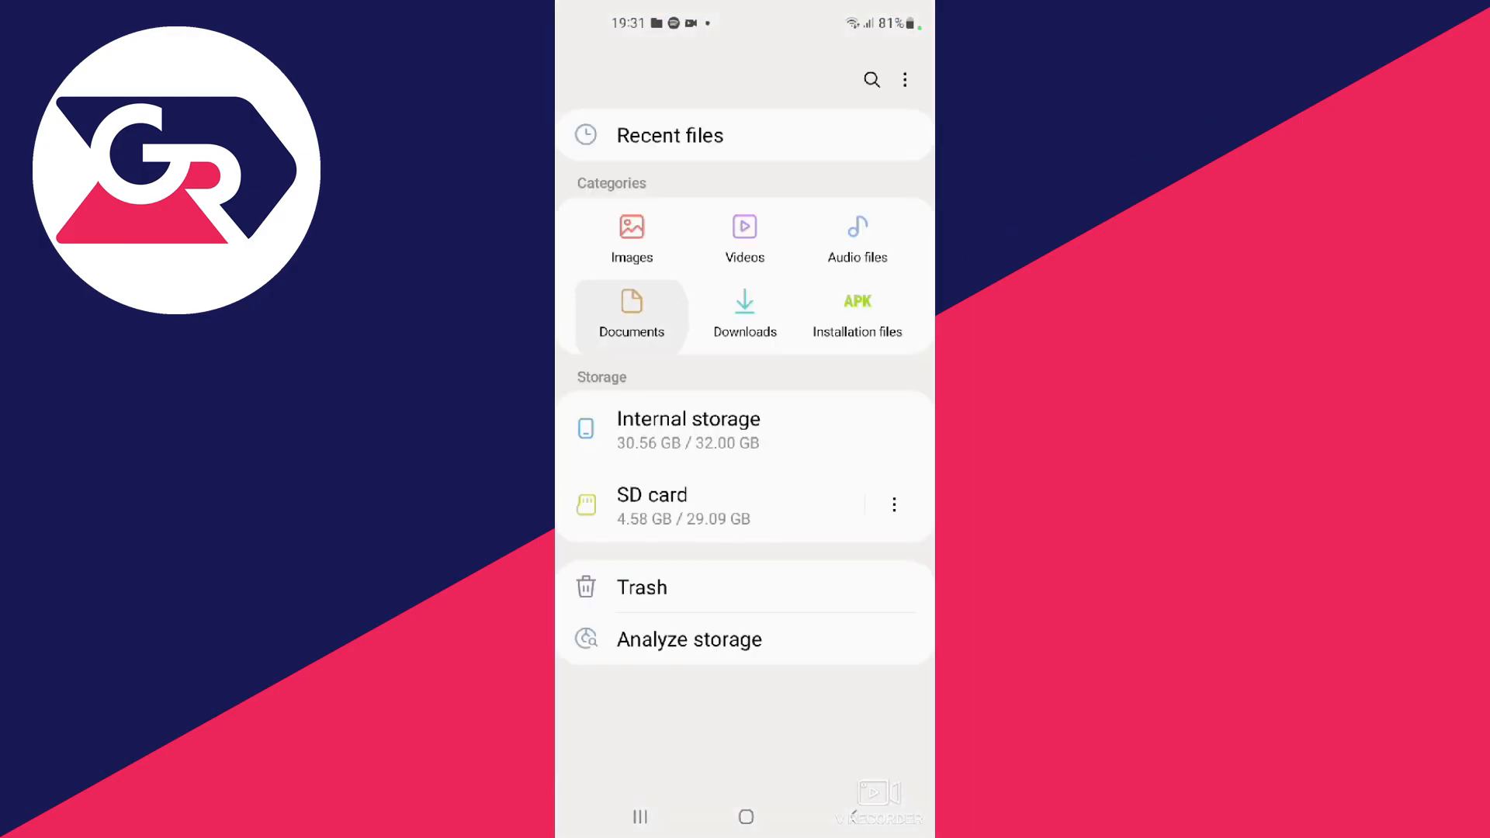
{"action": "left_click", "coordinate": [630, 313]}
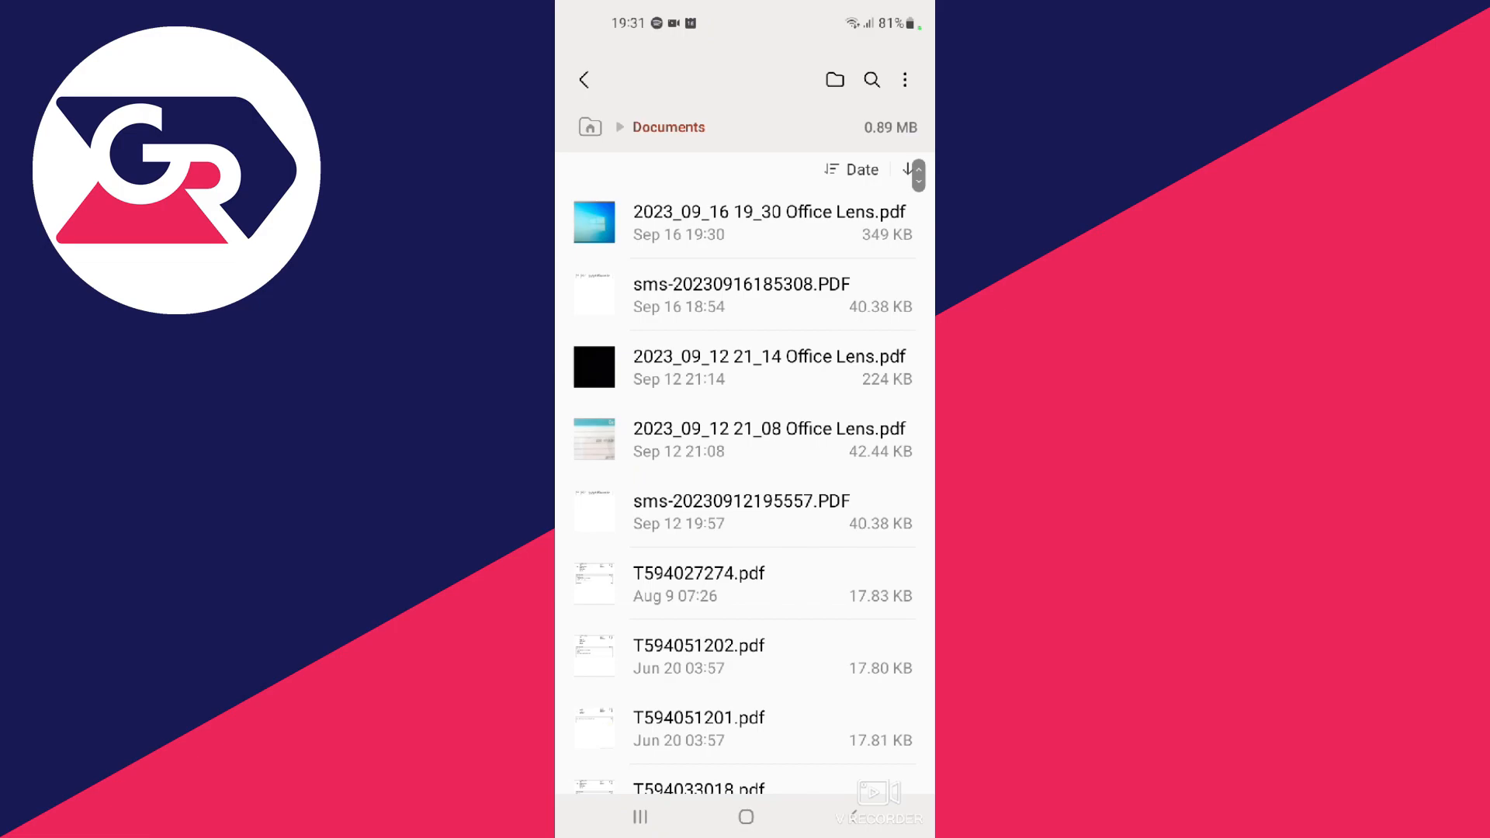